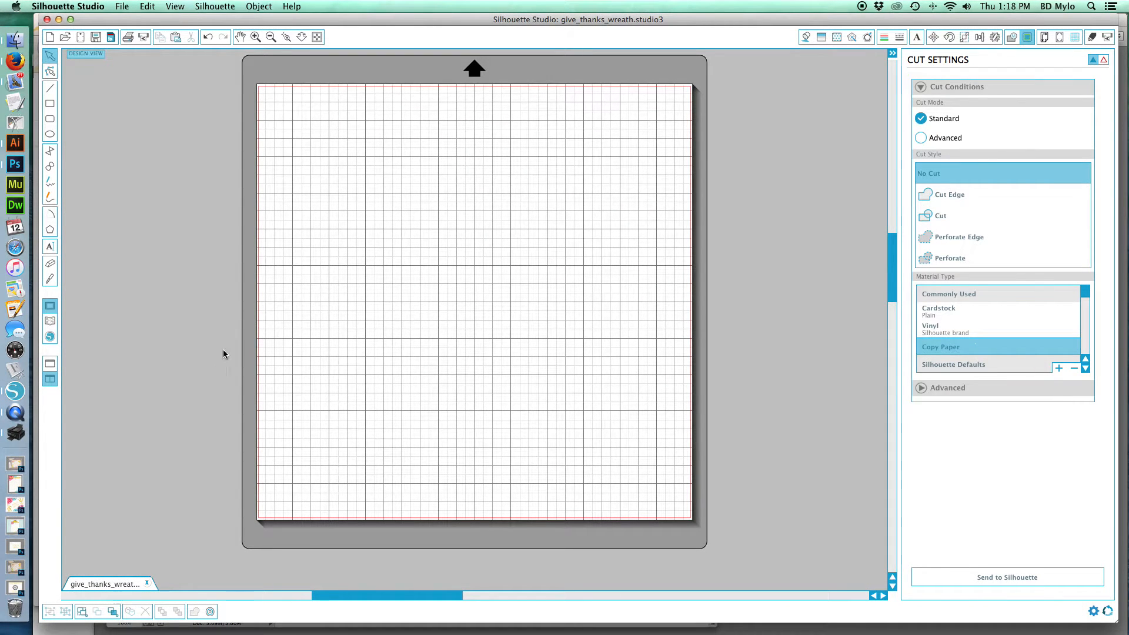
mouse_move(168, 138)
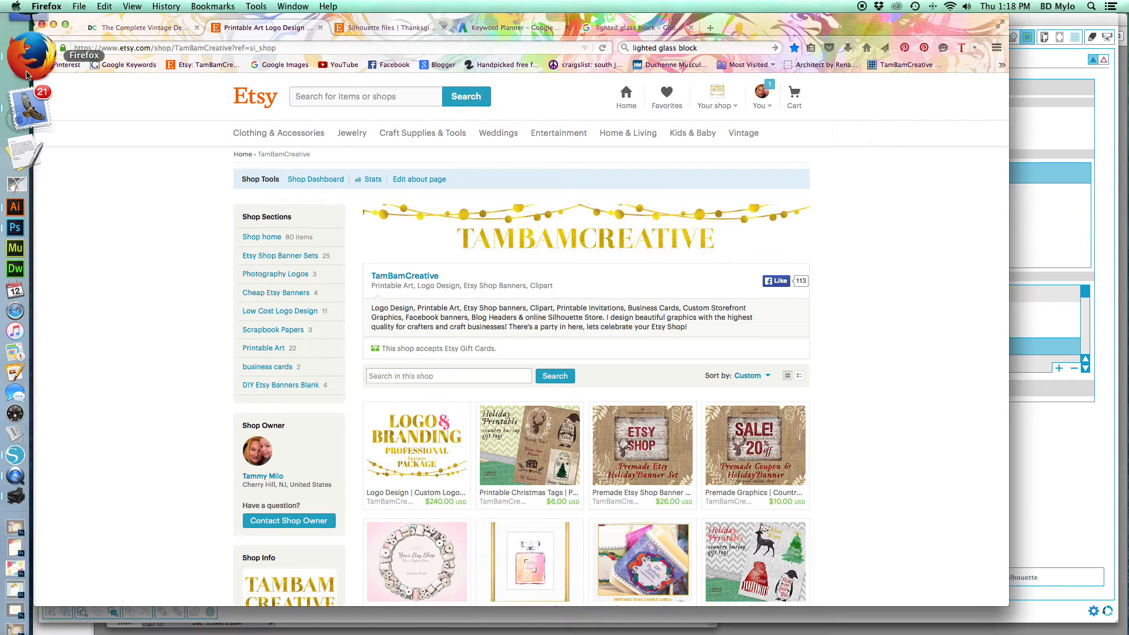
Step: Open thanks_wreath.jpg from the Desktop via File > Open as a new document
scroll("down", 3)
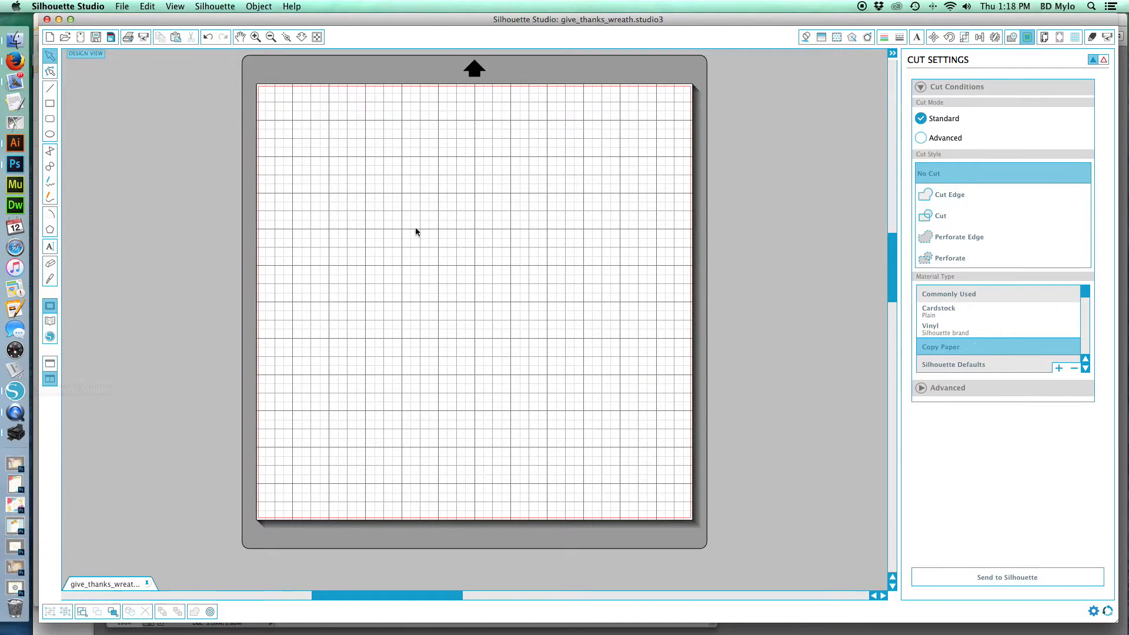
mouse_move(384, 259)
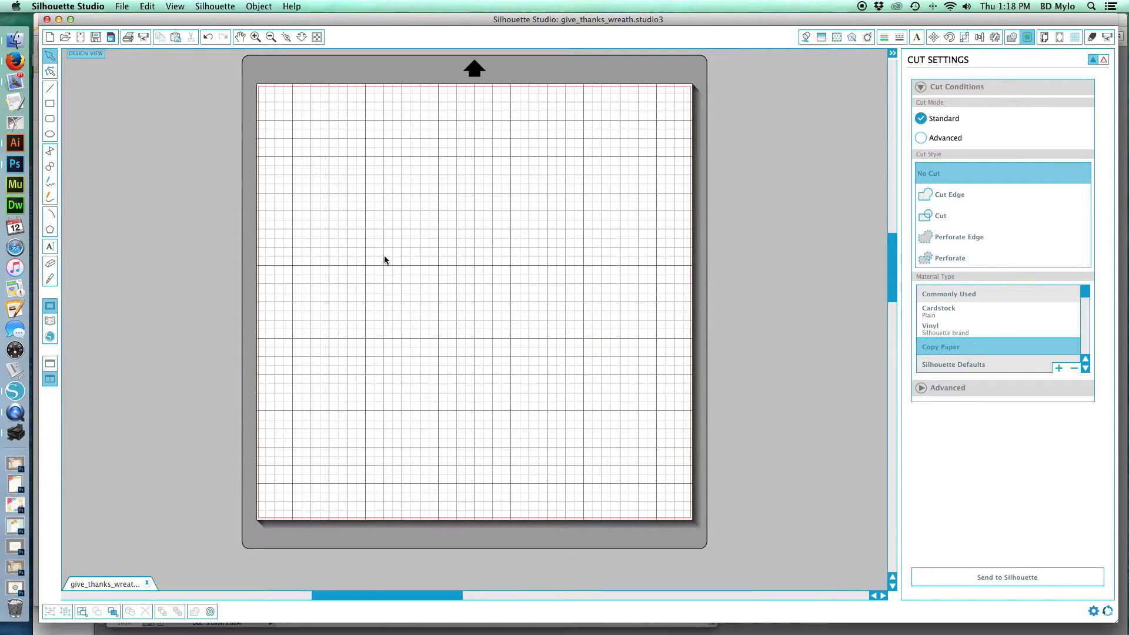
mouse_move(440, 185)
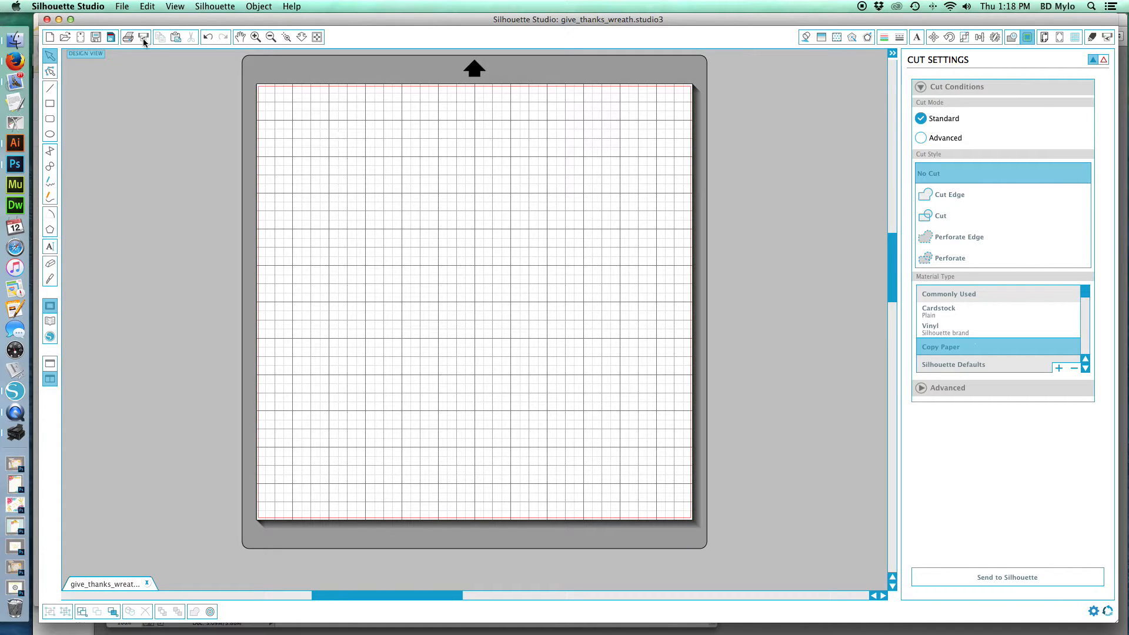
left_click(121, 6)
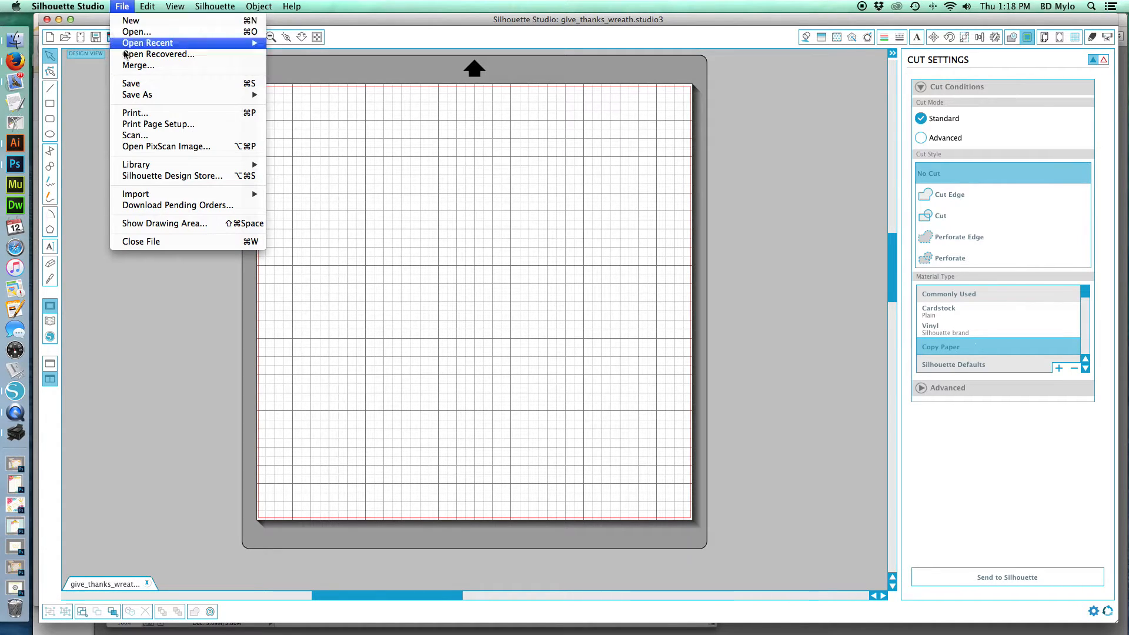
mouse_move(137, 31)
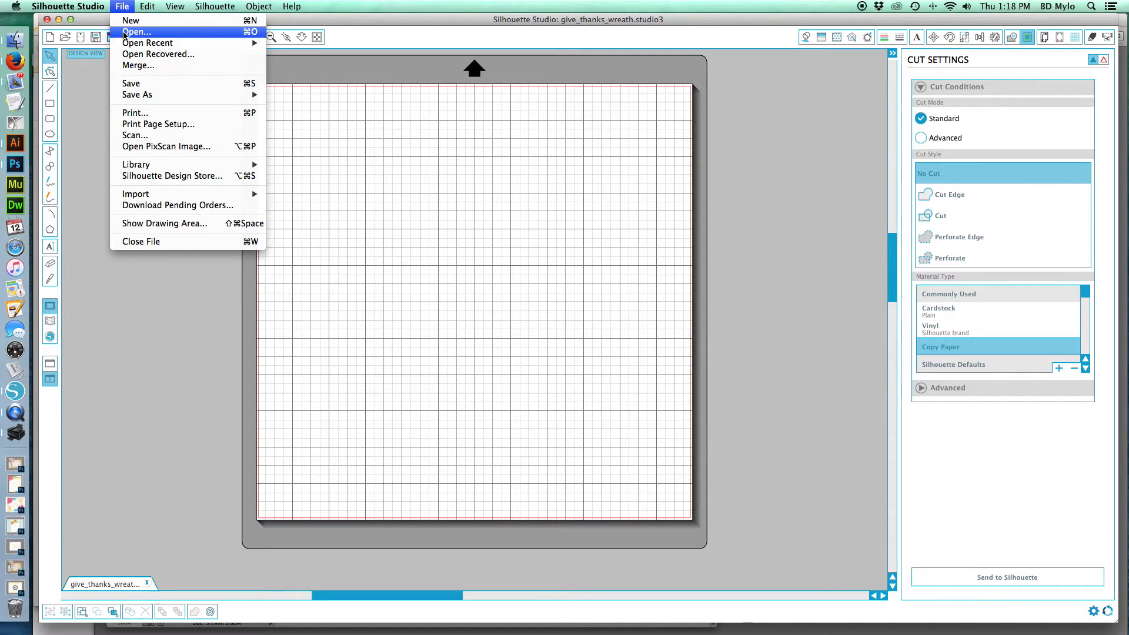
left_click(136, 32)
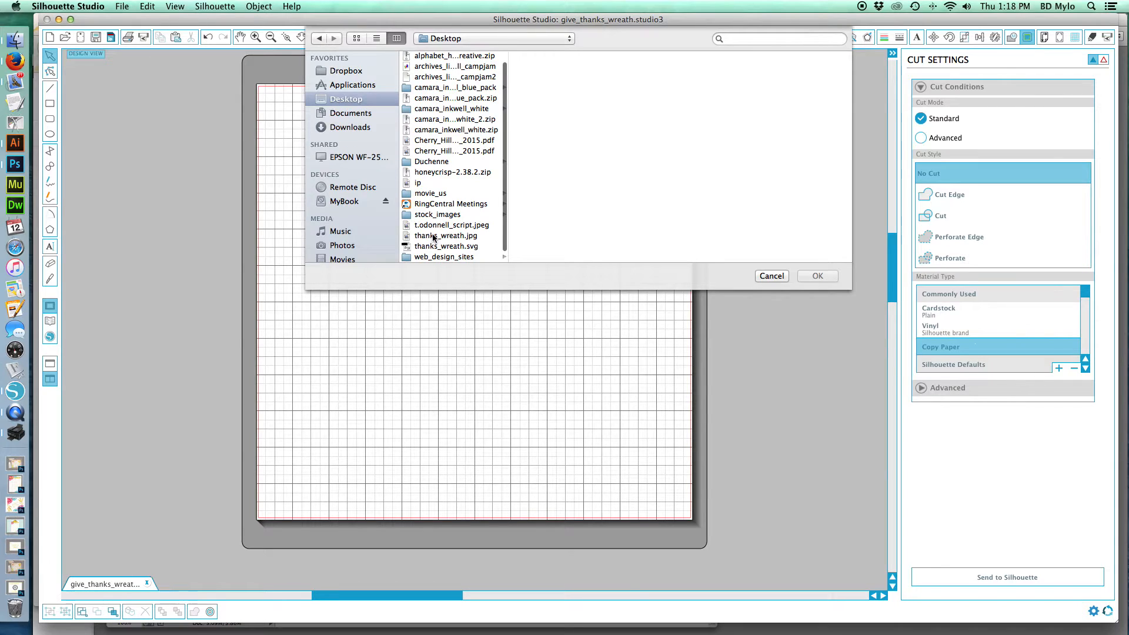
left_click(816, 275)
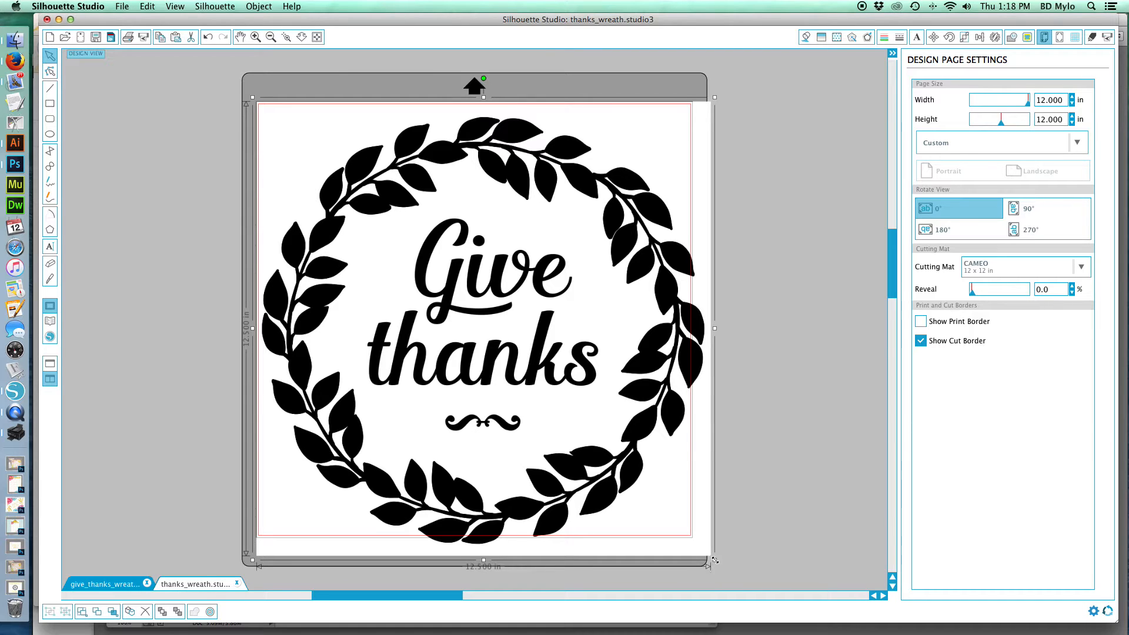
Step: Resize the wreath image down to about 9.402 in and reselect it
left_click_drag(714, 560, 697, 543)
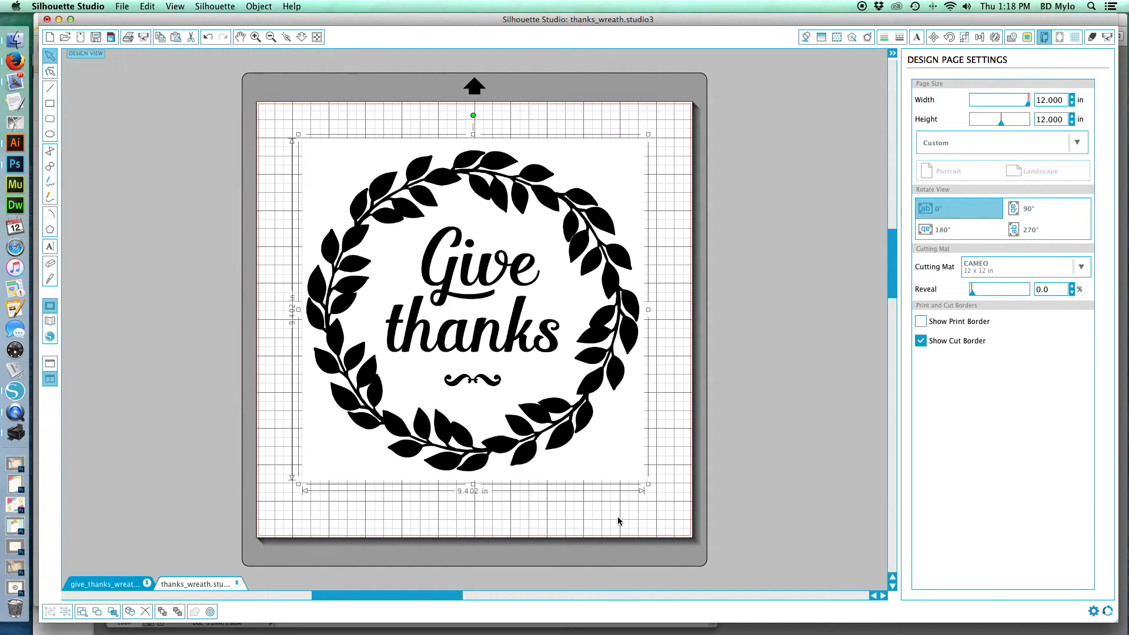
left_click(557, 533)
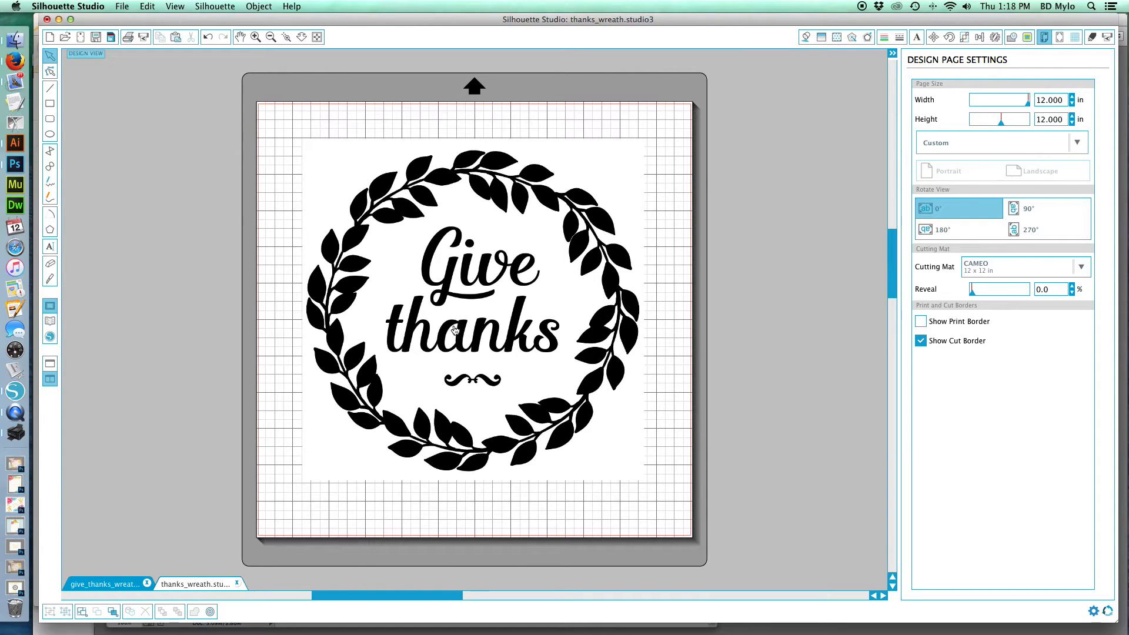
mouse_move(493, 194)
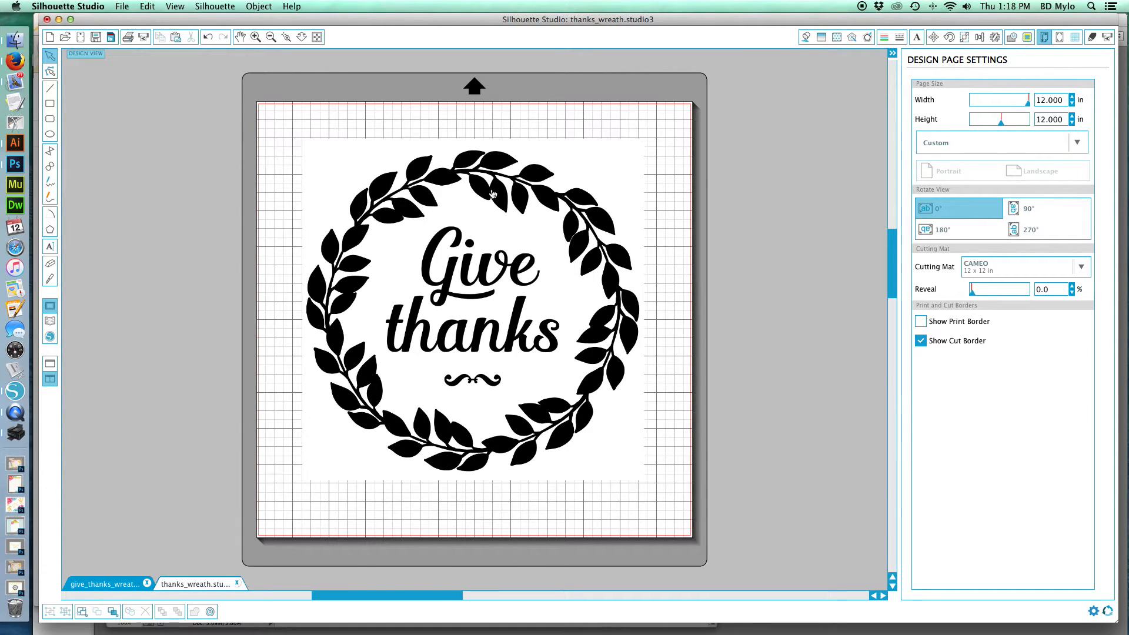
left_click(493, 193)
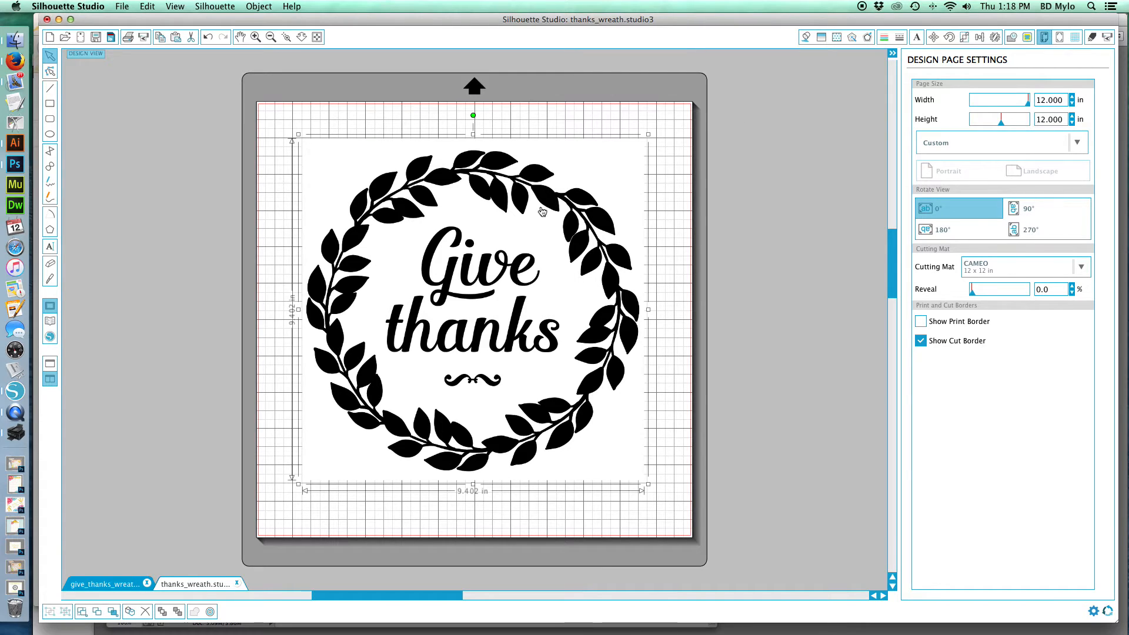
mouse_move(1031, 40)
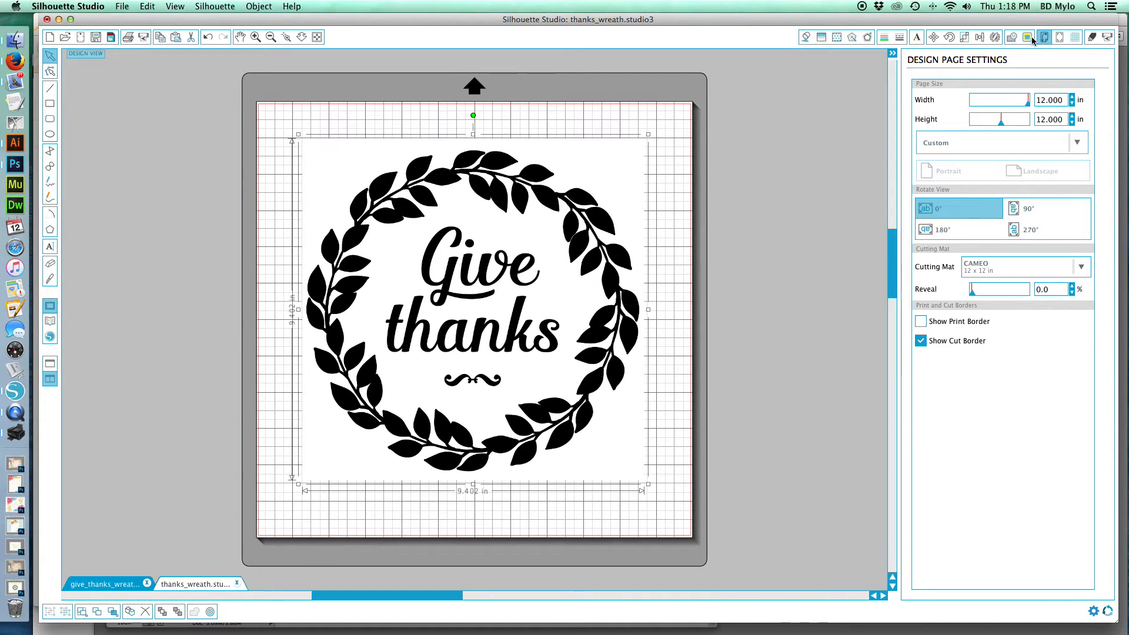
Step: Bring up the Trace panel and mark a trace area over the wreath
left_click(1028, 36)
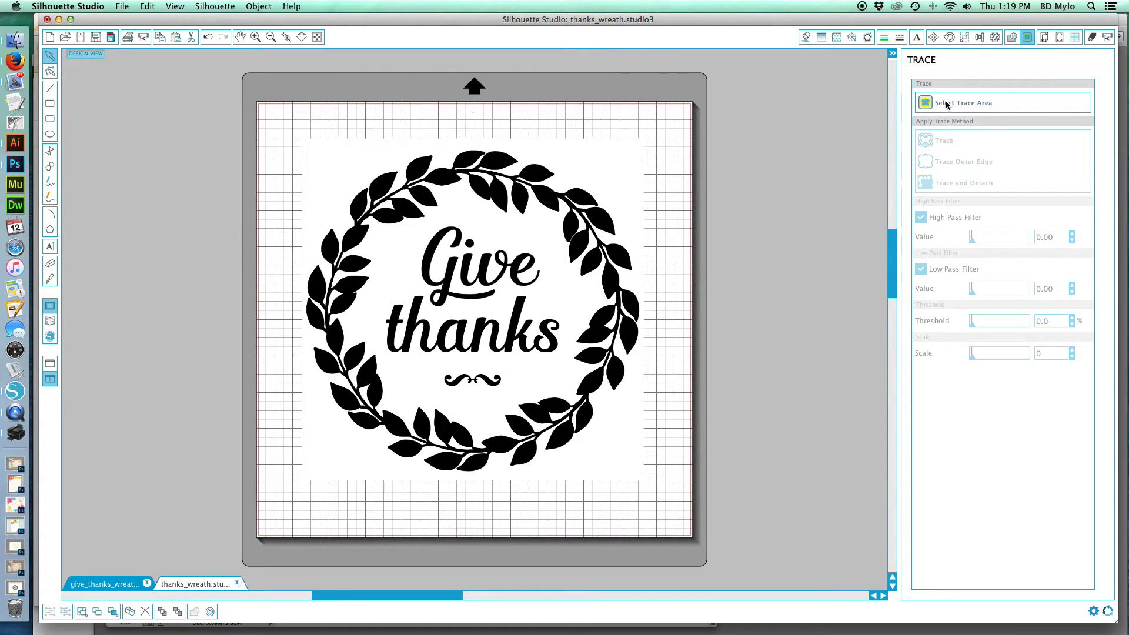
left_click(963, 102)
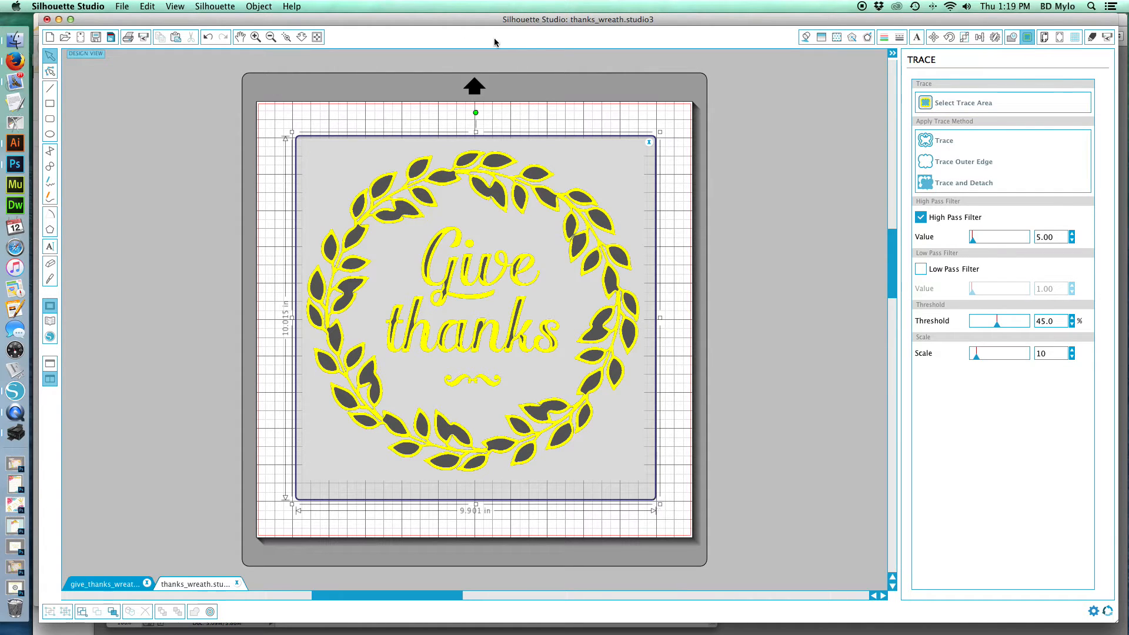
mouse_move(355, 215)
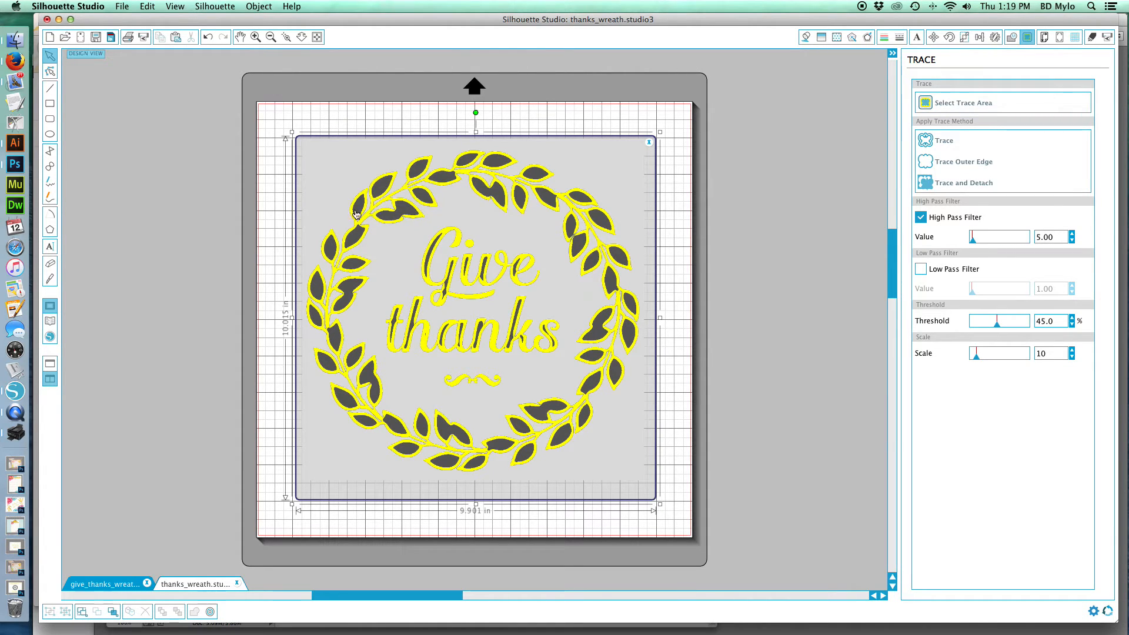
mouse_move(423, 181)
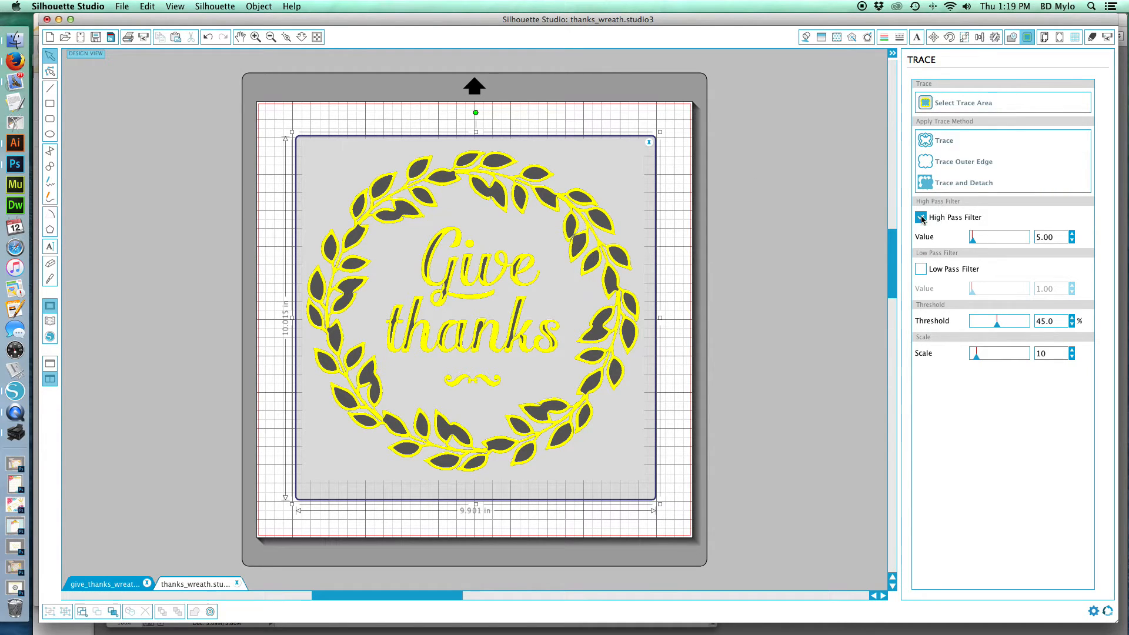
Step: Switch from High Pass to Low Pass Filter and lower the threshold to 7.8%
left_click(919, 216)
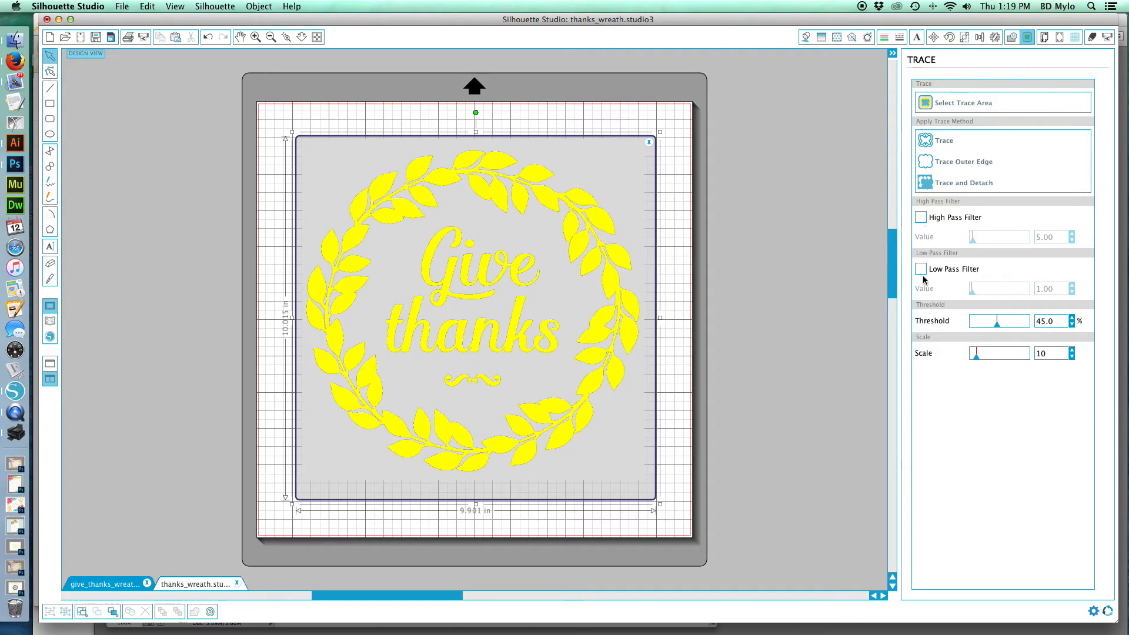
left_click(919, 268)
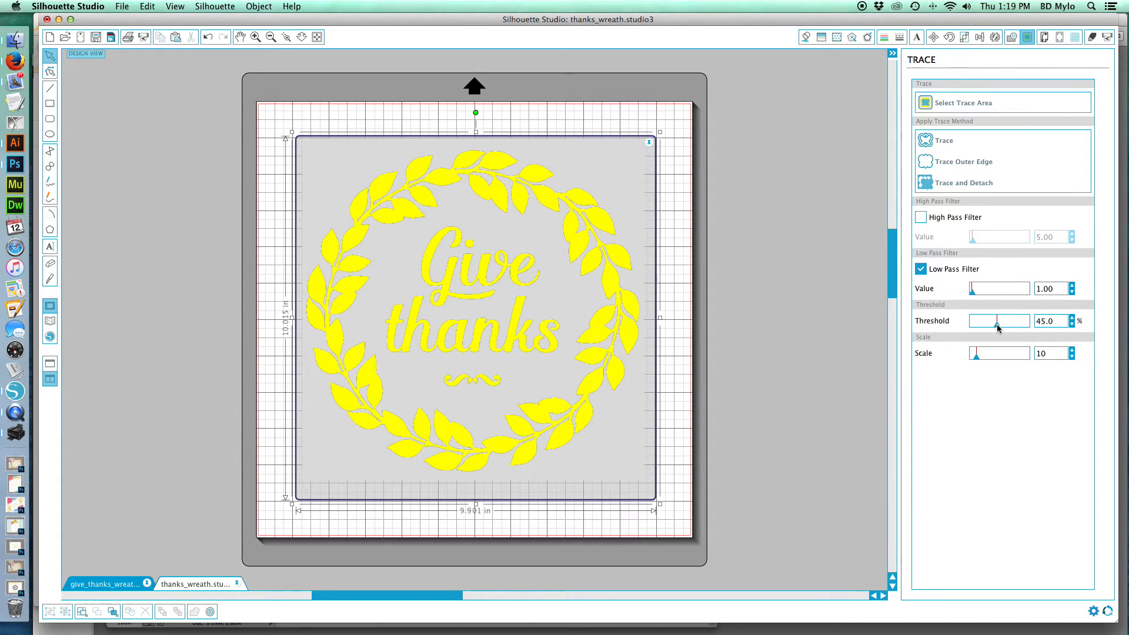
mouse_move(999, 319)
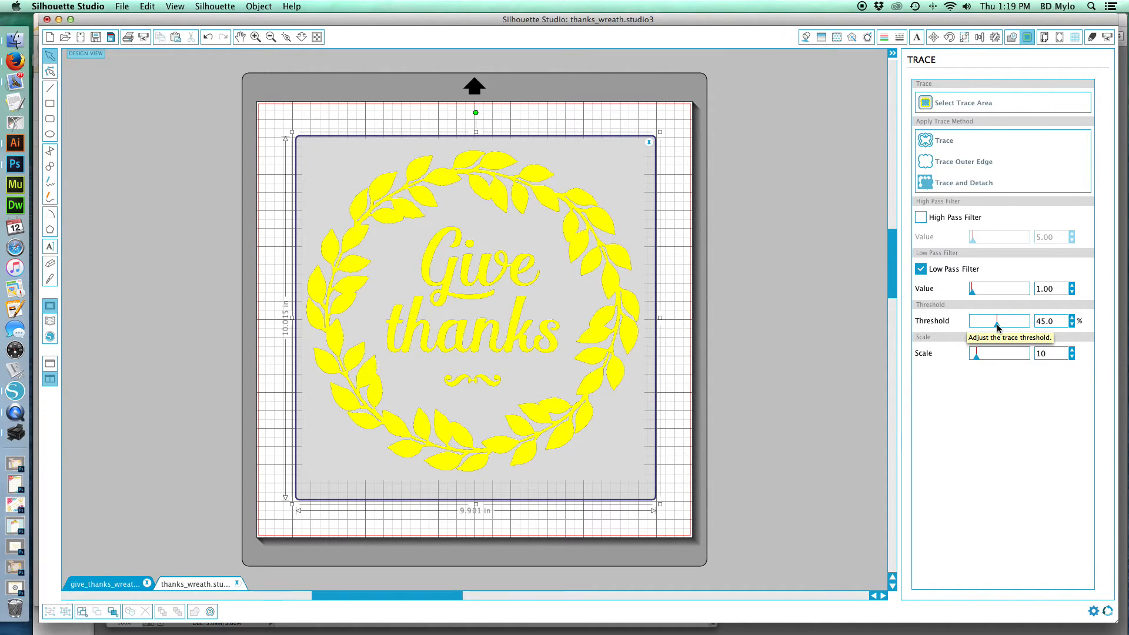
left_click_drag(996, 320, 987, 320)
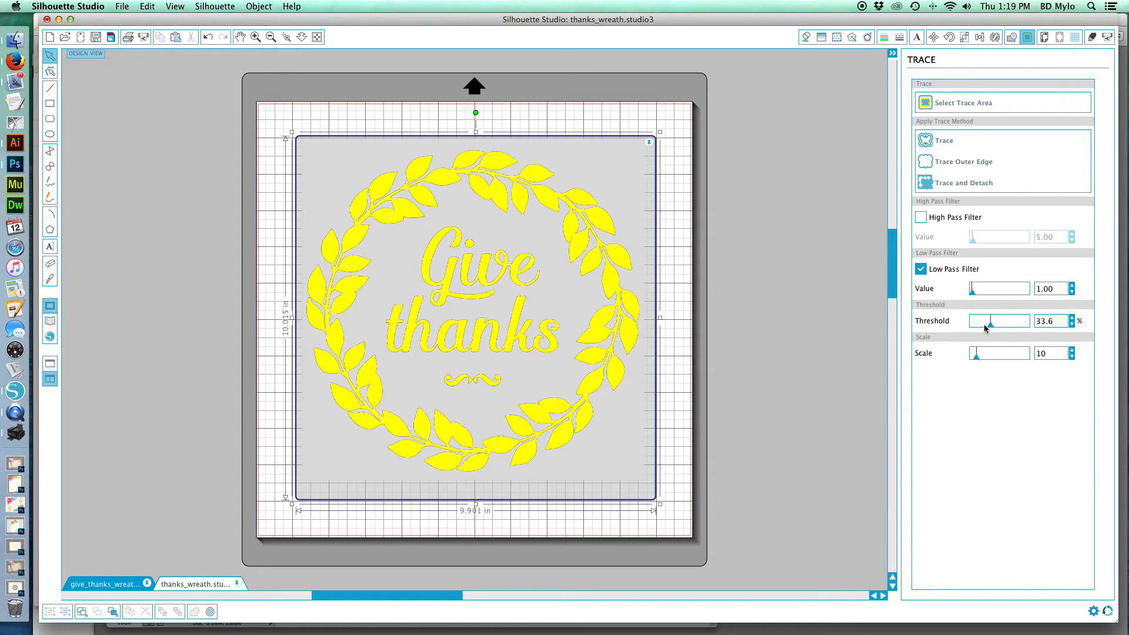
left_click_drag(990, 320, 971, 320)
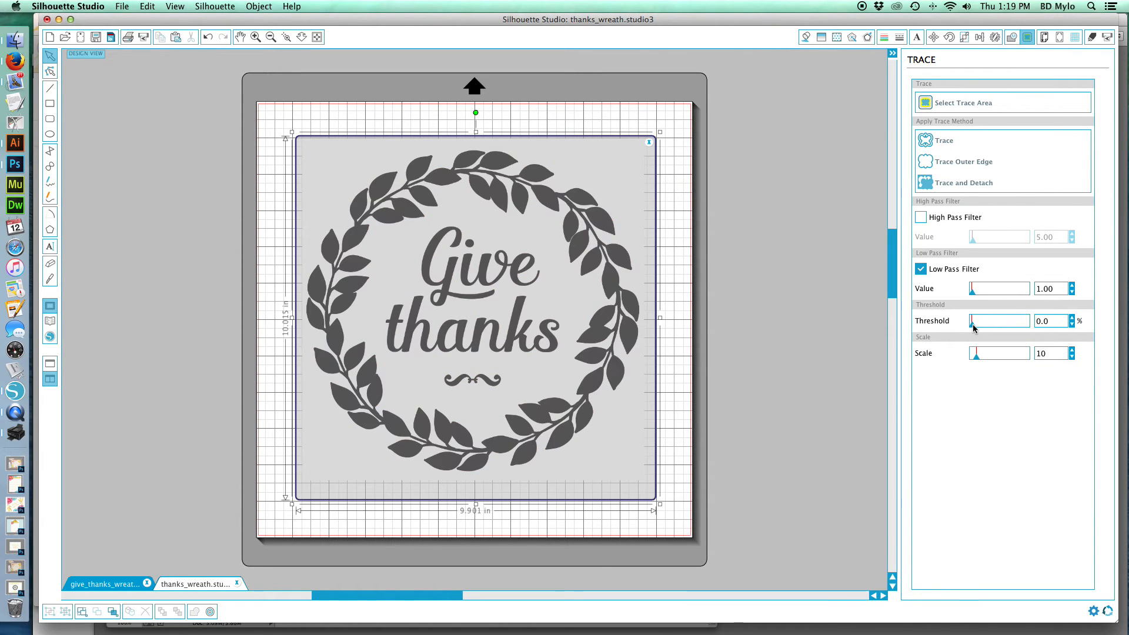
left_click_drag(974, 320, 1004, 319)
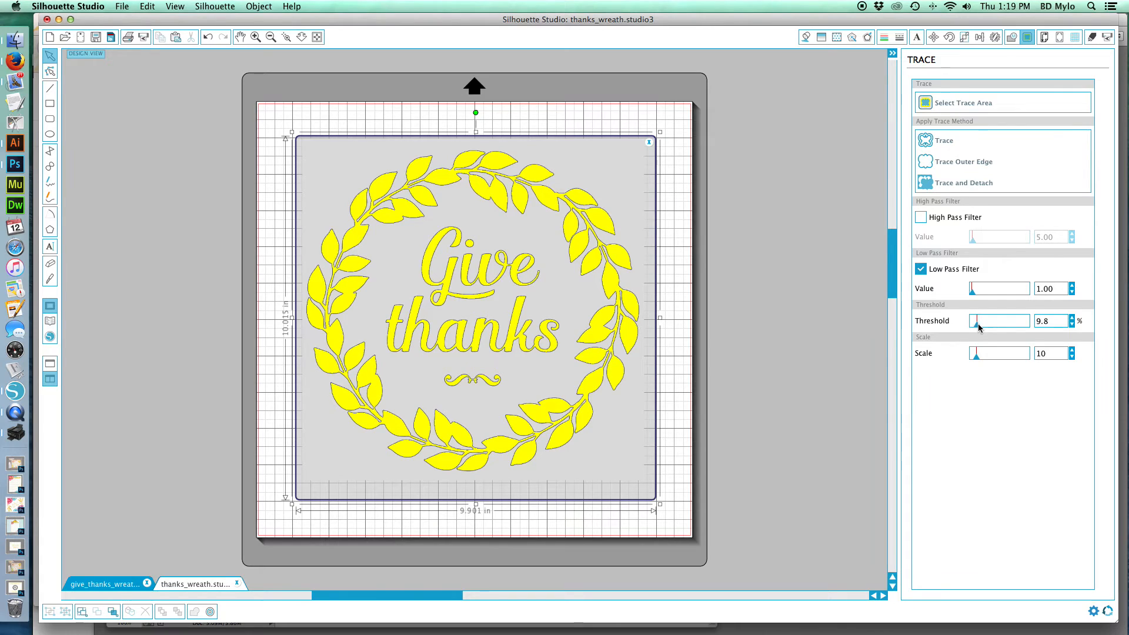
left_click_drag(977, 320, 983, 319)
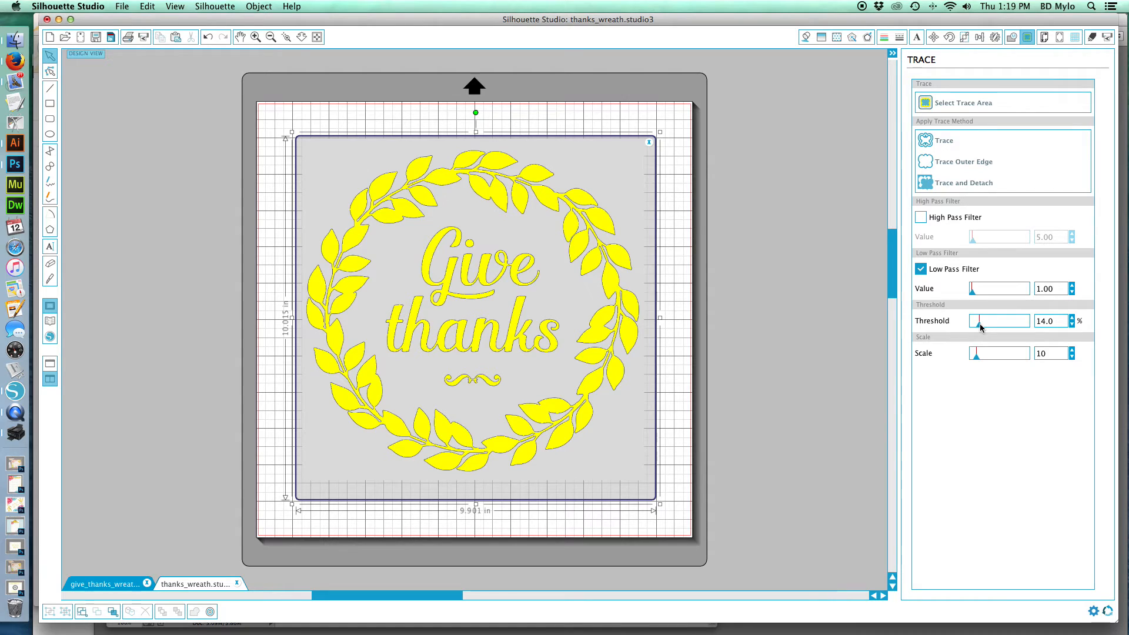
left_click_drag(977, 320, 986, 320)
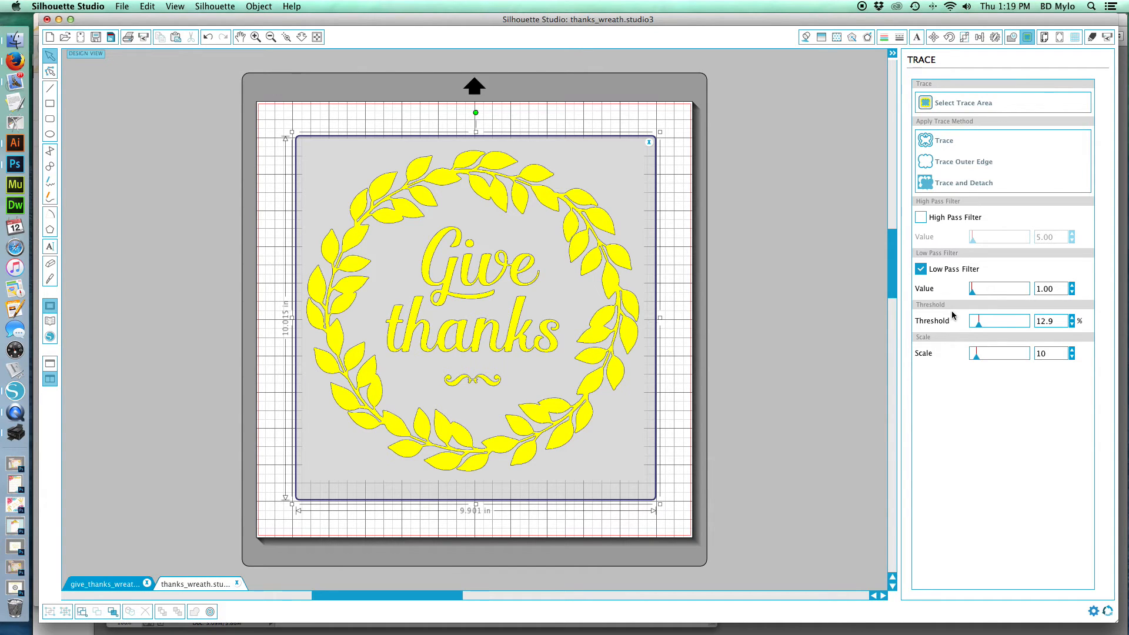
left_click_drag(986, 320, 977, 319)
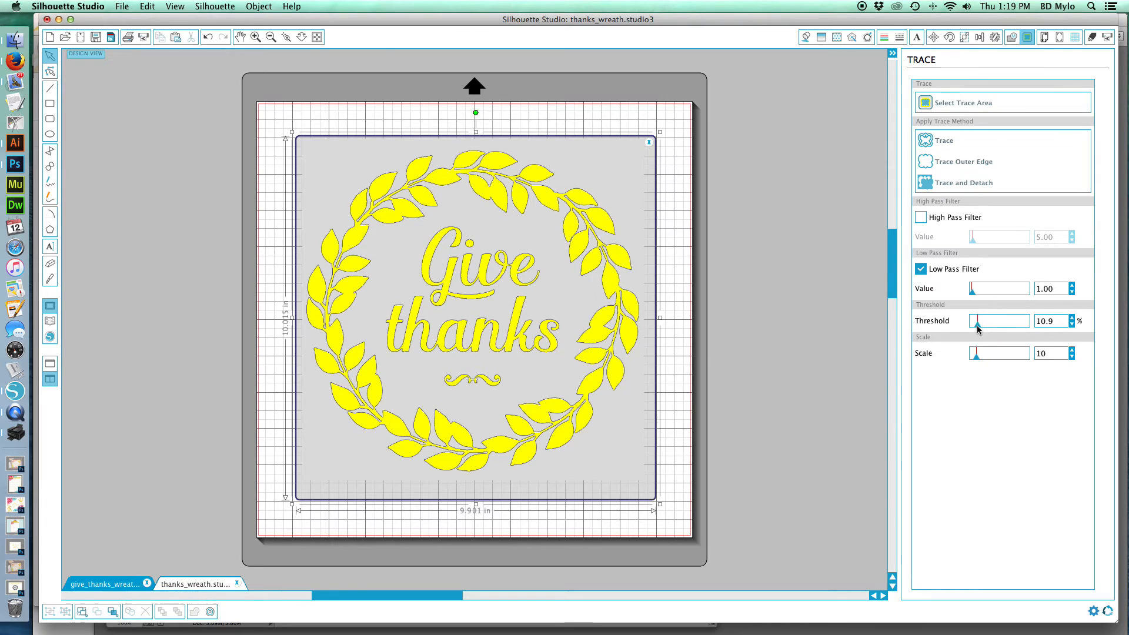
left_click_drag(983, 320, 976, 320)
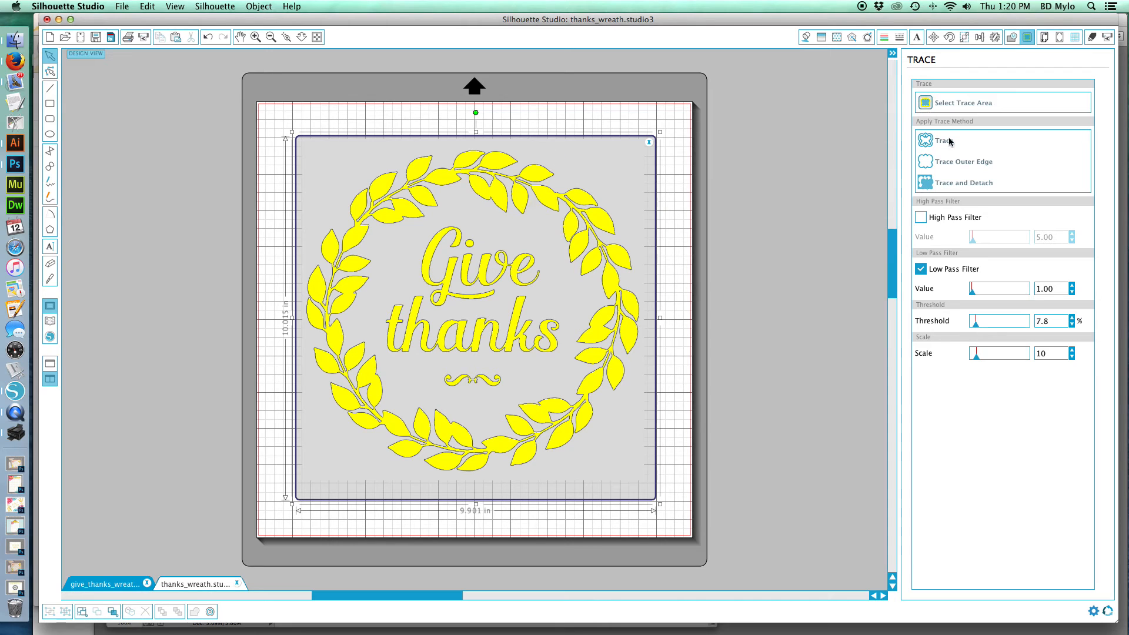
mouse_move(943, 140)
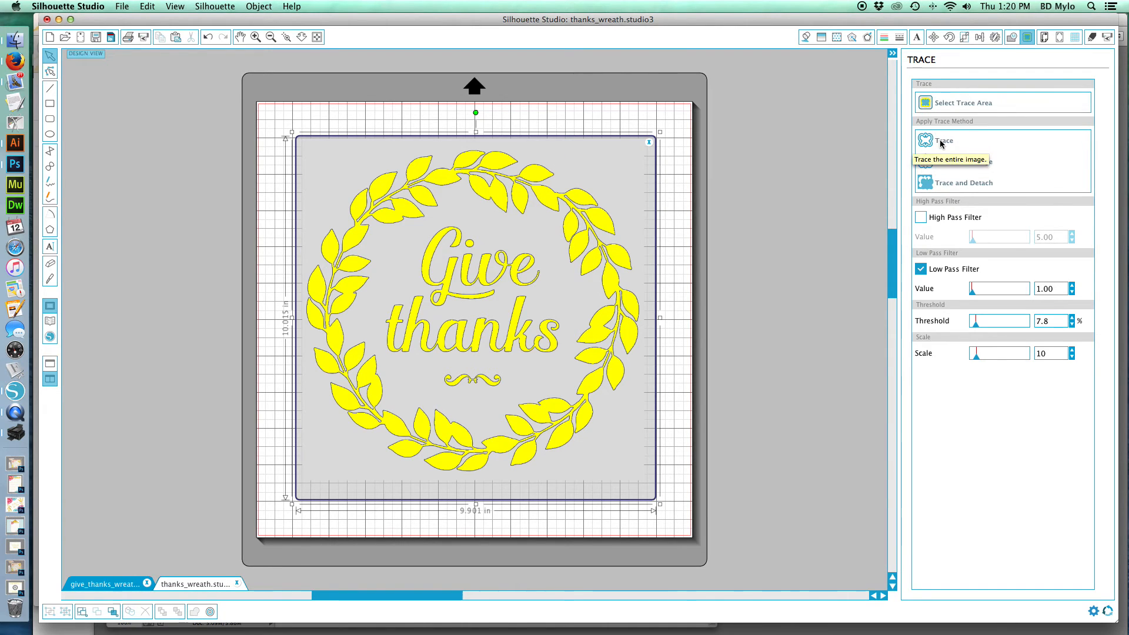
Step: Apply Trace to turn the whole wreath into red cut lines
left_click(944, 141)
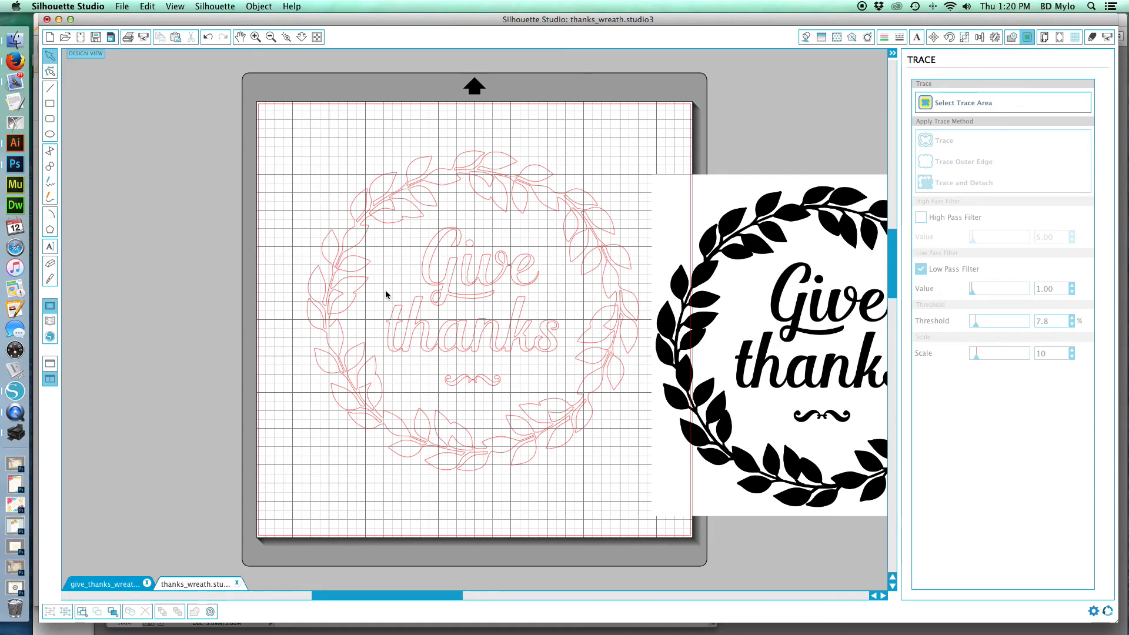
Step: Show the Cut Settings panel for the traced wreath lines
left_click(1091, 36)
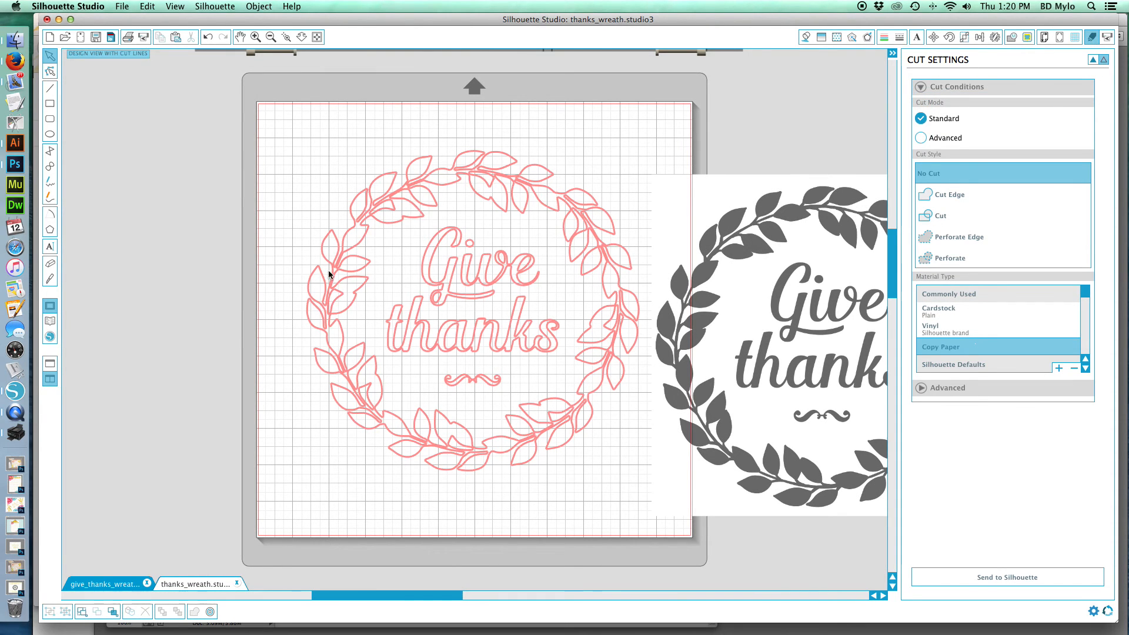
mouse_move(435, 492)
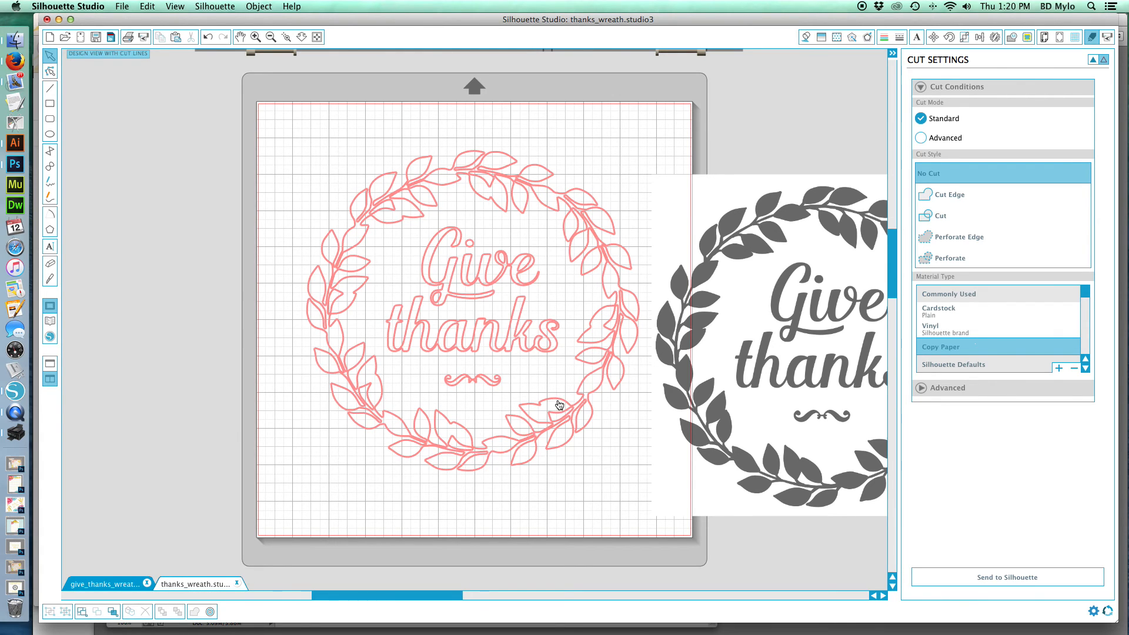
mouse_move(372, 329)
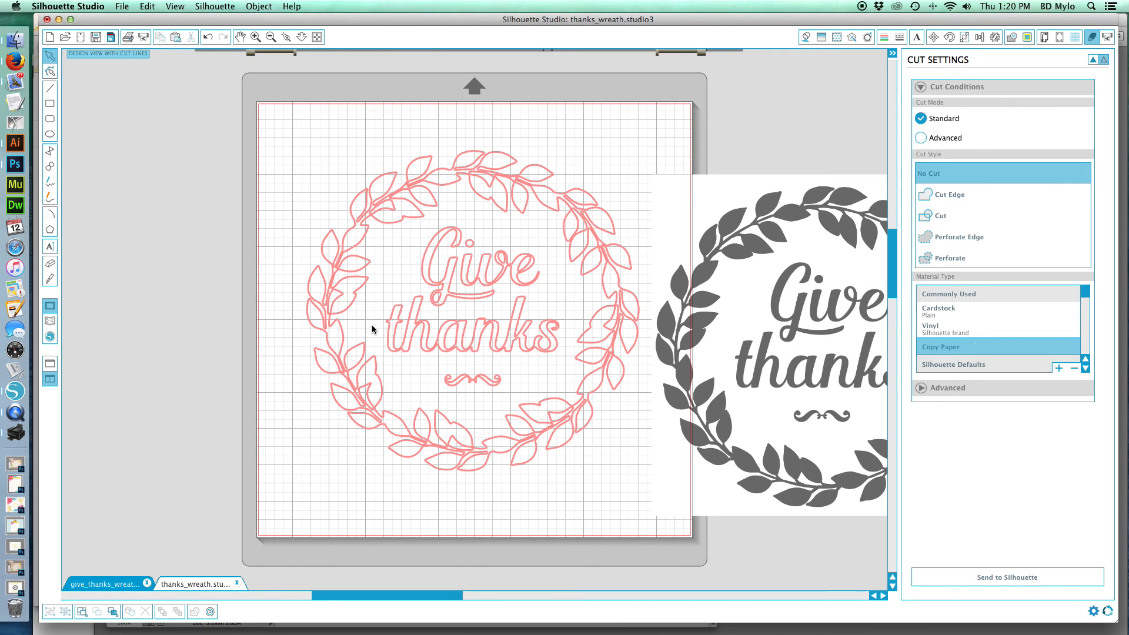